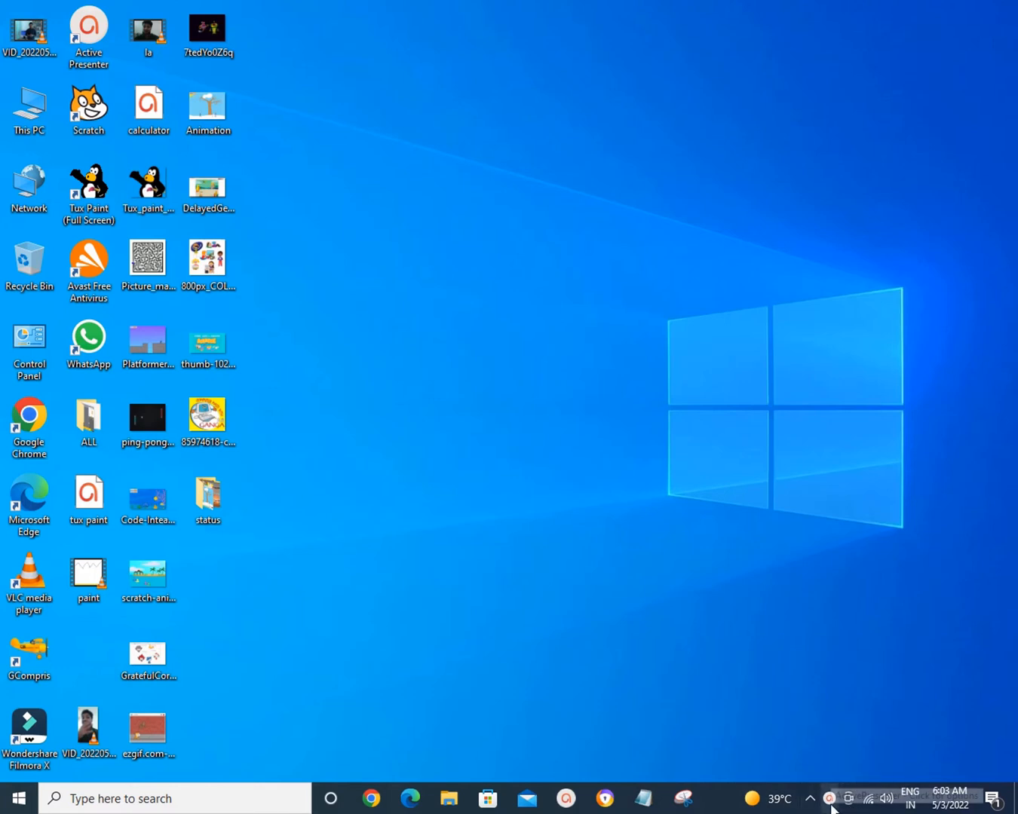
mouse_move(781, 672)
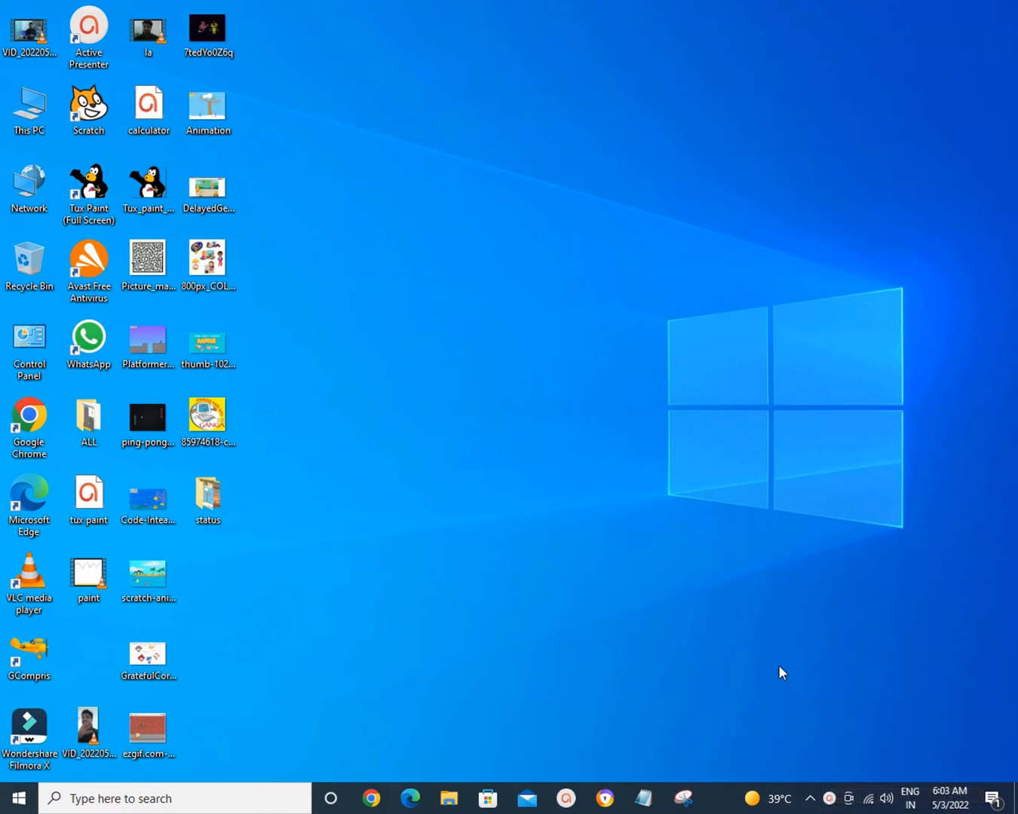
mouse_move(885, 798)
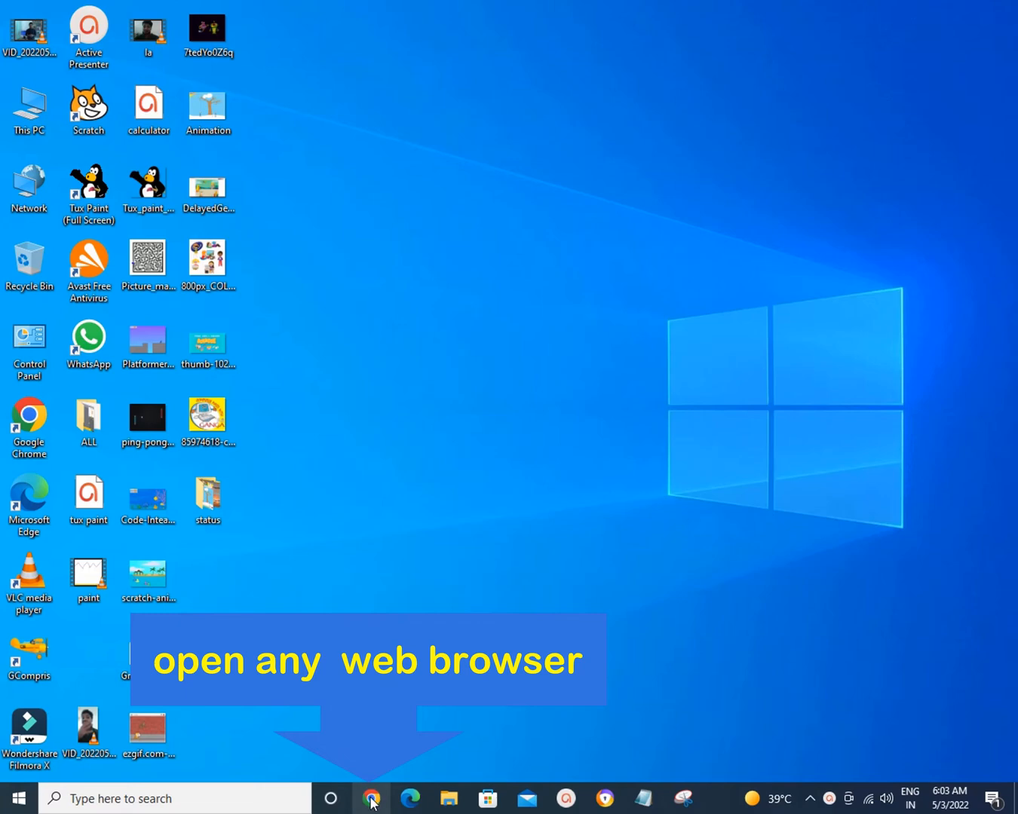
mouse_move(371, 798)
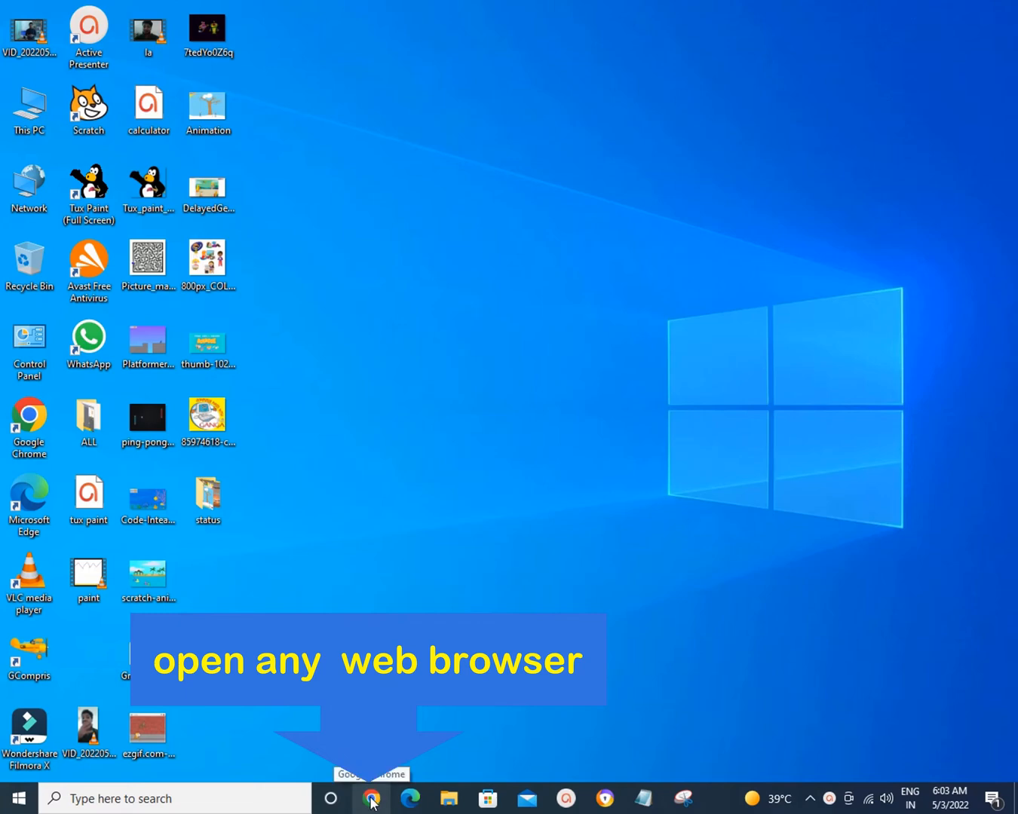
- Search Google for 'scratch' in Chrome, bringing up results led by scratch.mit.edu
left_click(371, 798)
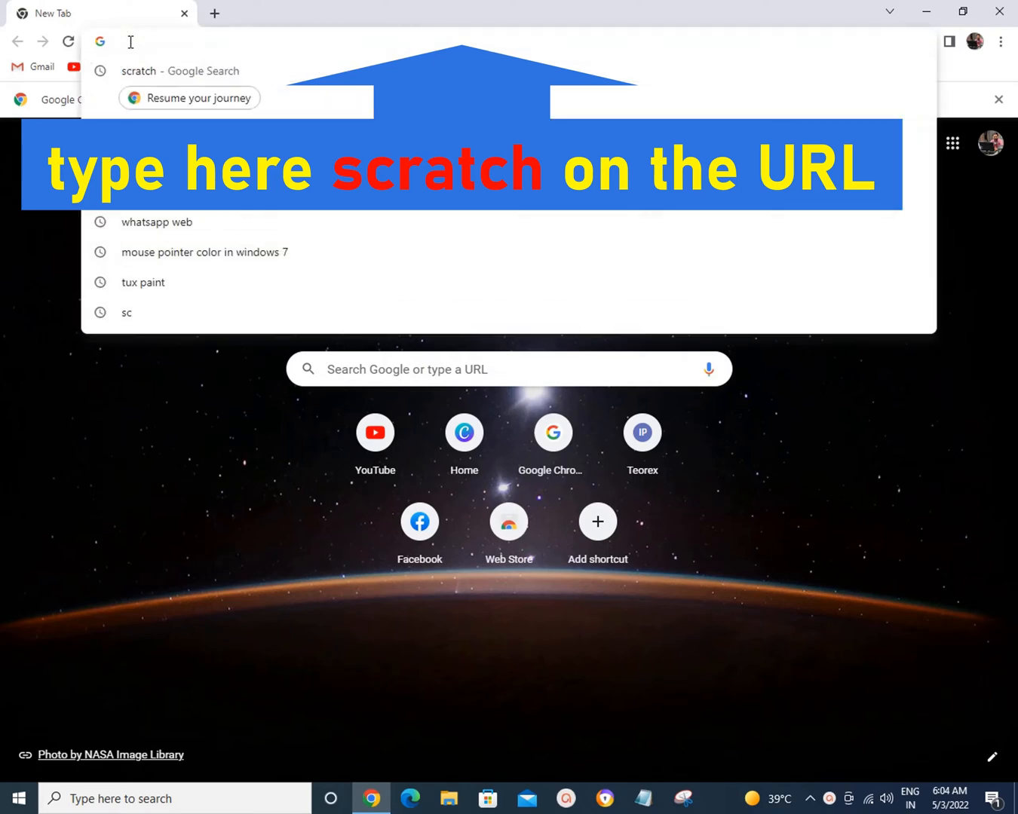
type("scratch&rlz=1")
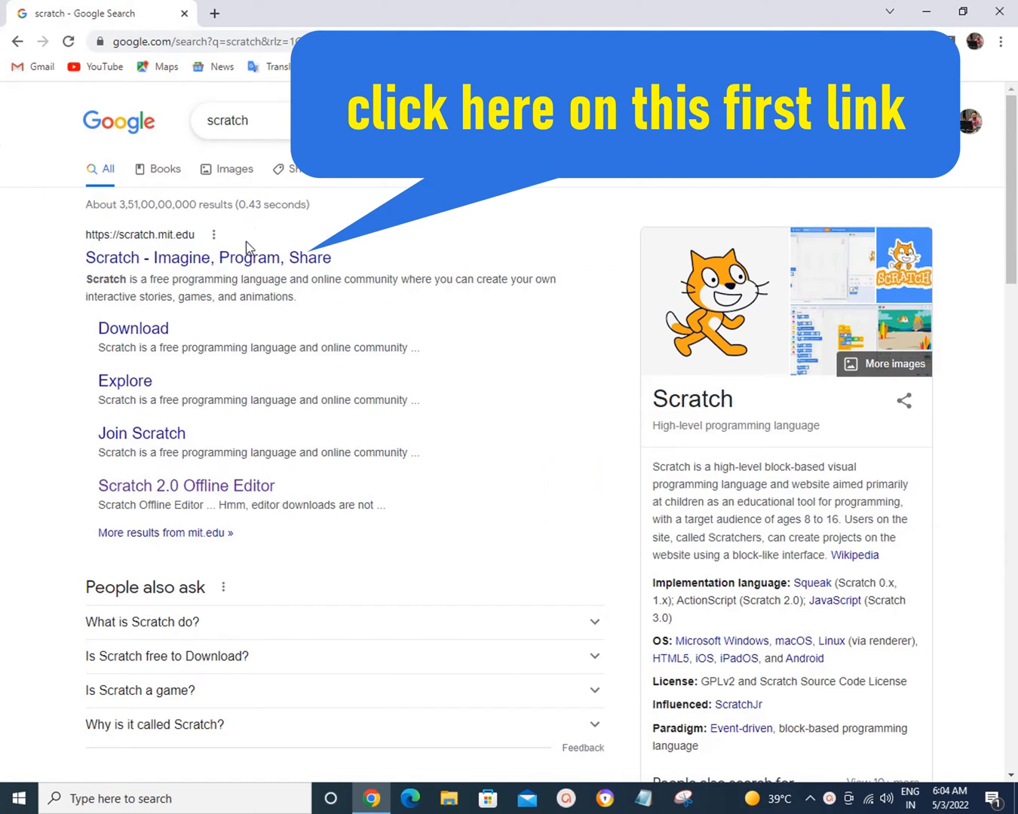
left_click(208, 258)
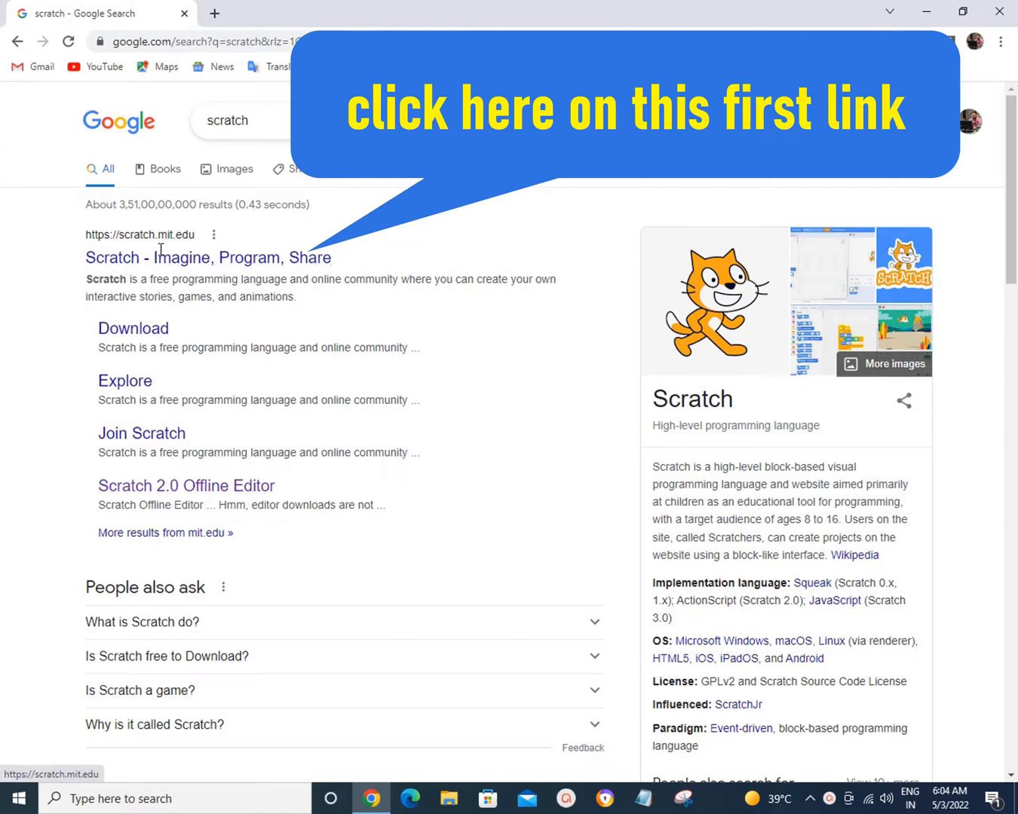
- Go to scratch.mit.edu and follow the footer's Download link under Resources
left_click(208, 256)
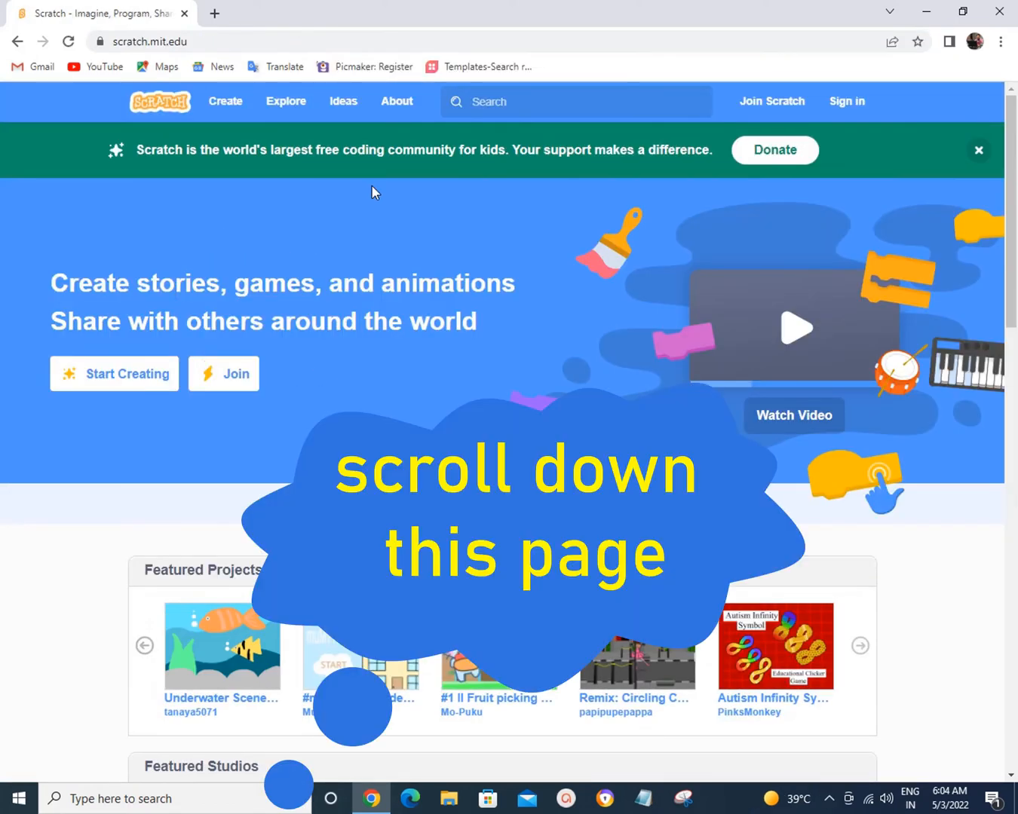
mouse_move(570, 355)
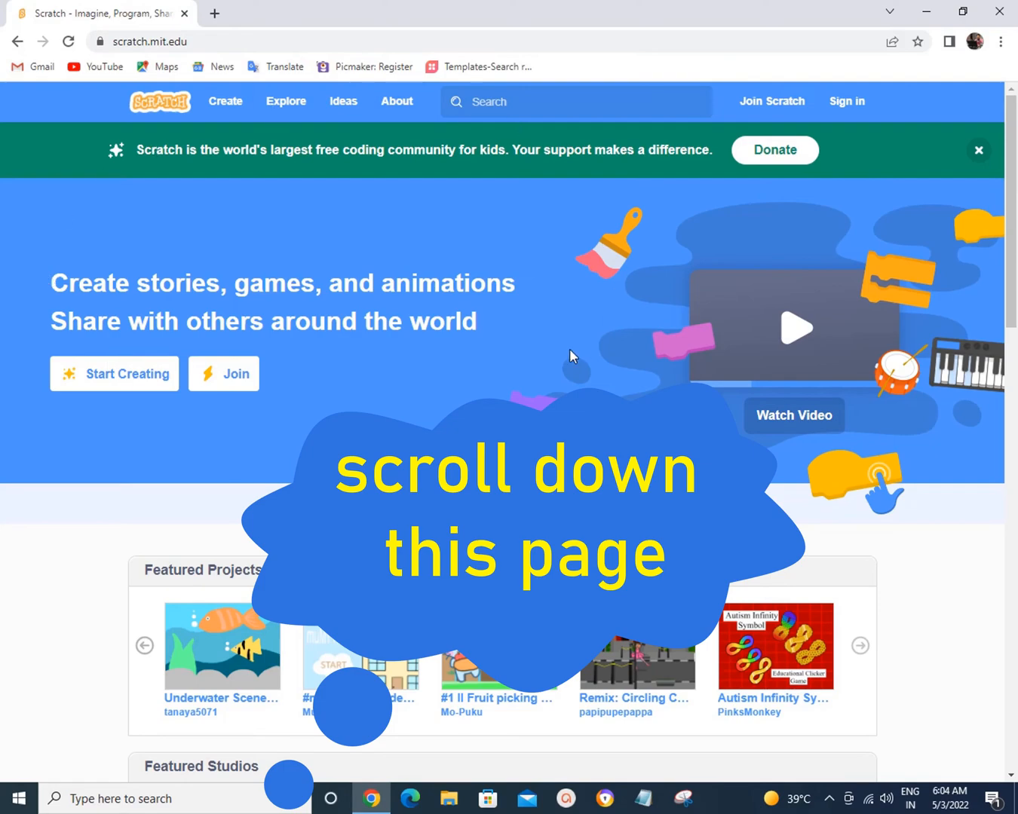
scroll("down", 3)
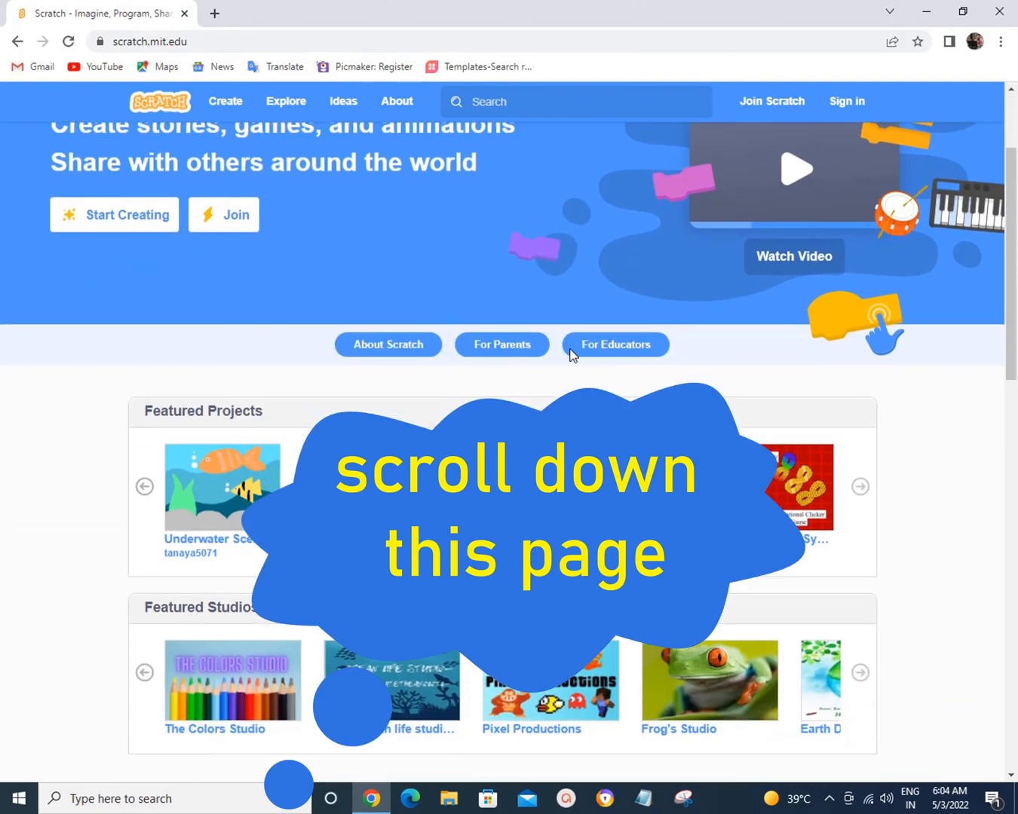
scroll("down", 3)
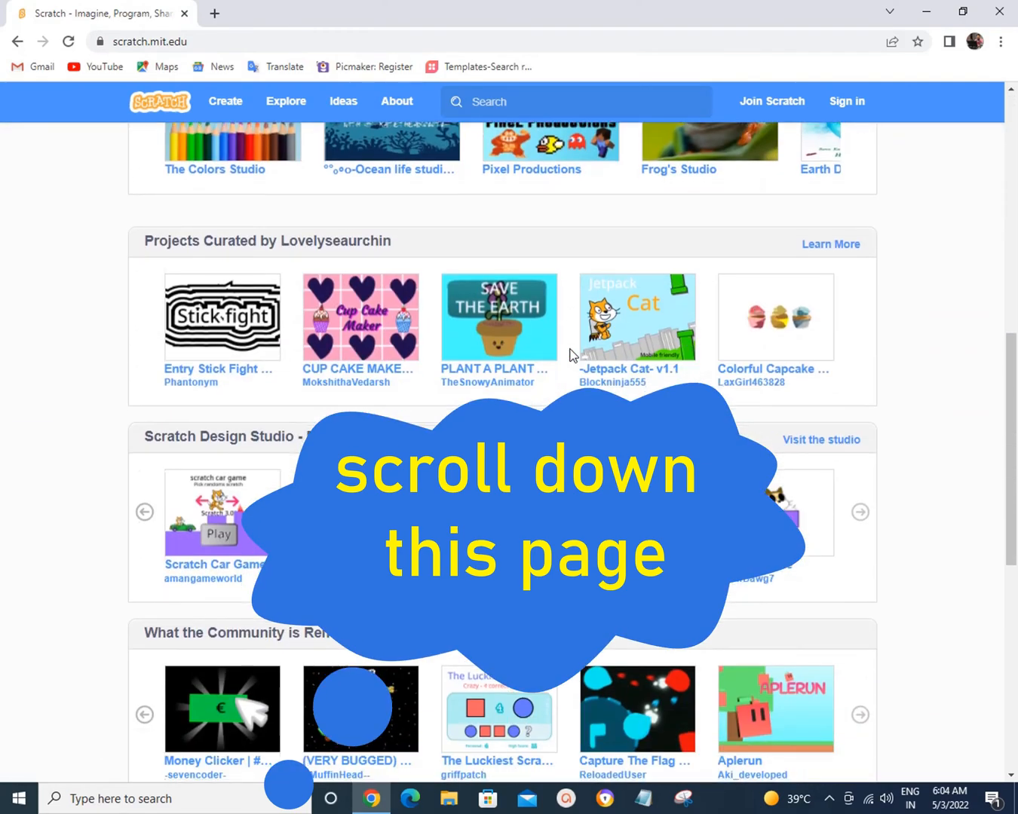
scroll("down", 3)
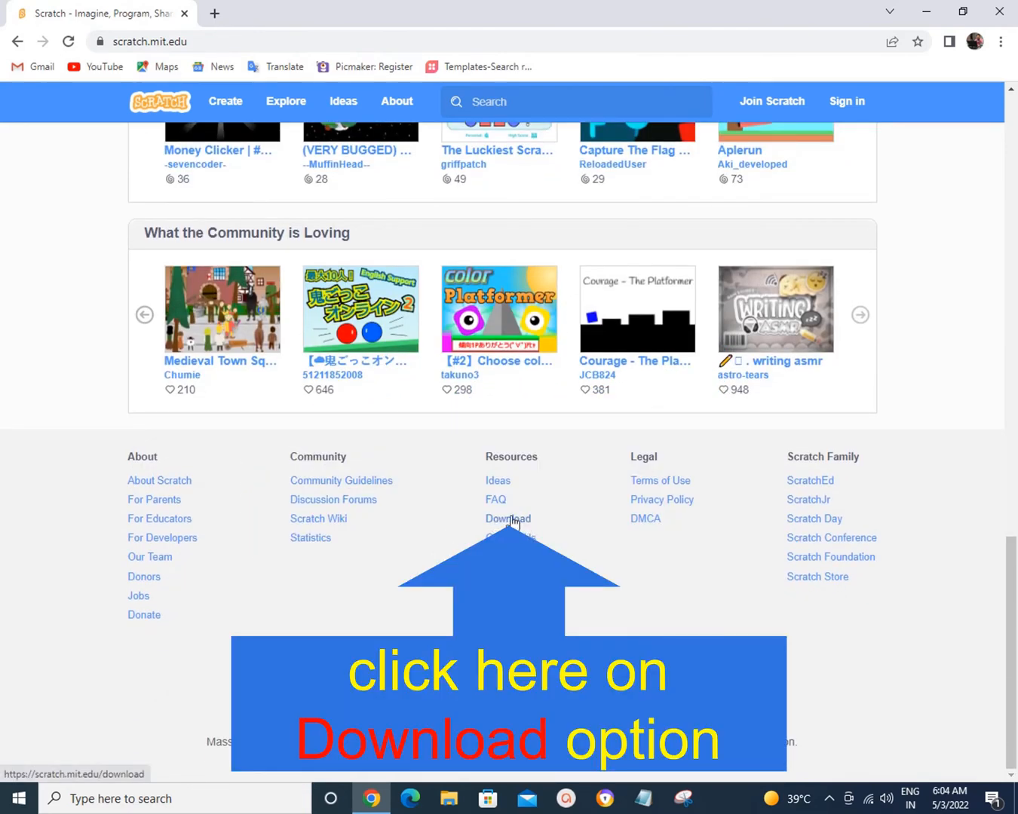
left_click(507, 519)
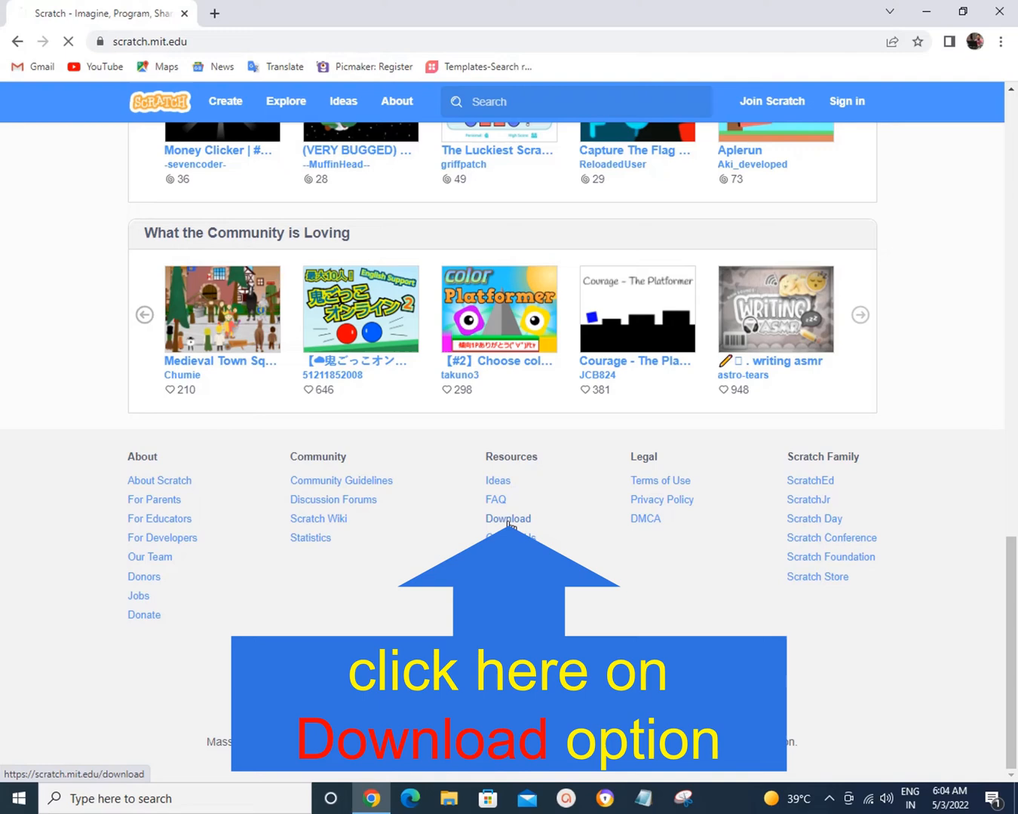
- Scroll the download page to the 'Install the Scratch app for Windows' section
left_click(506, 519)
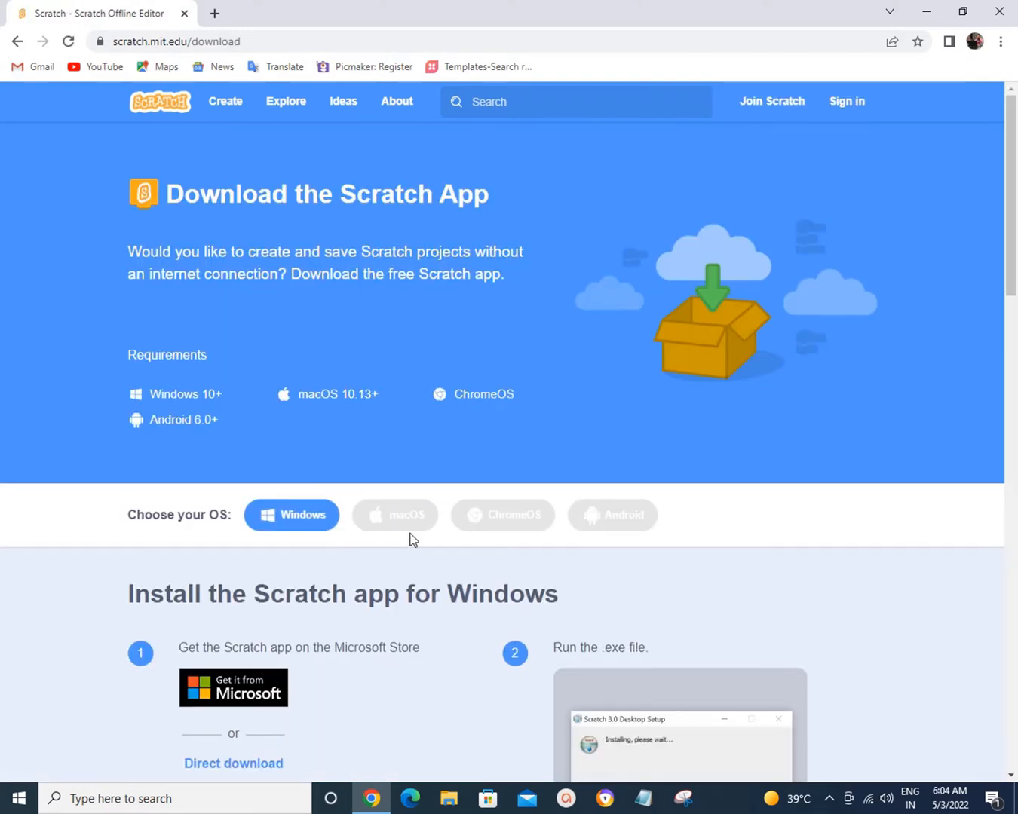
scroll("down", 3)
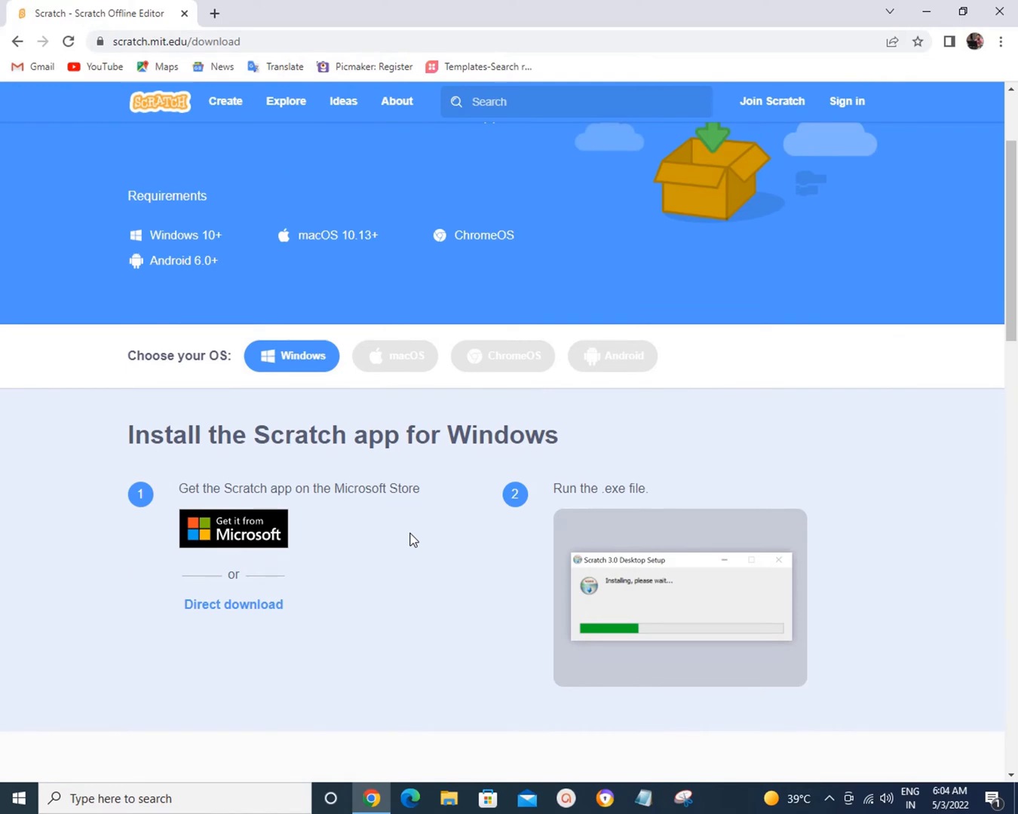
mouse_move(154, 226)
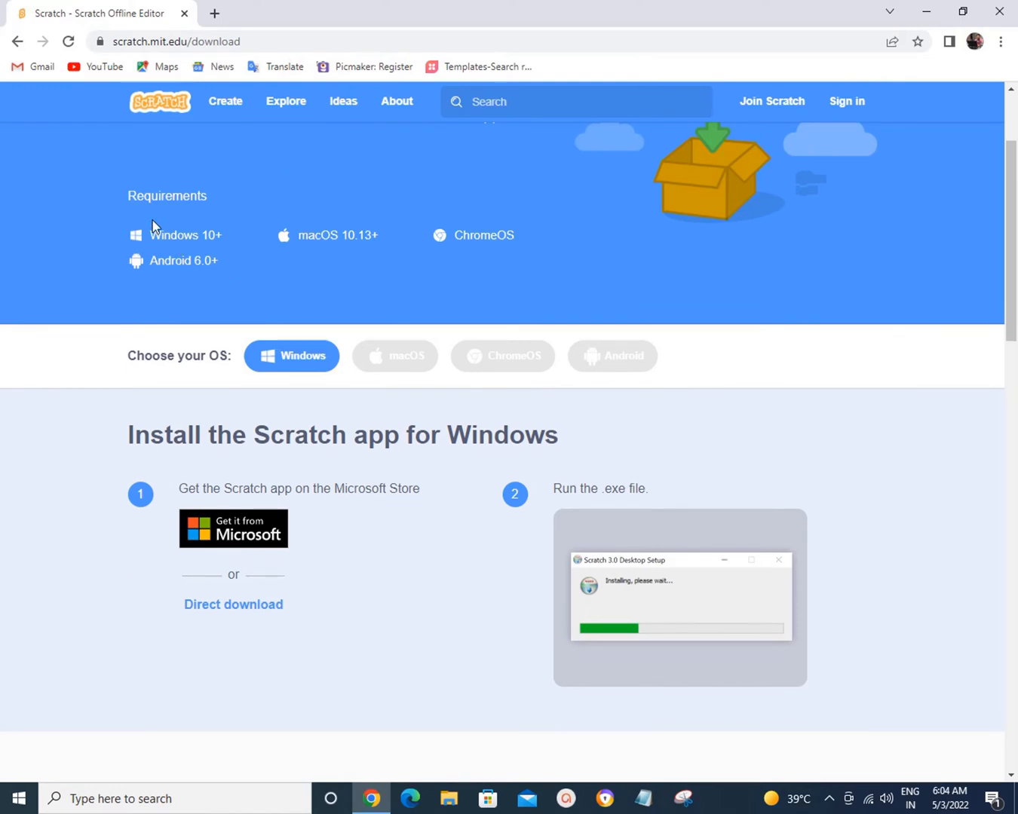
mouse_move(328, 292)
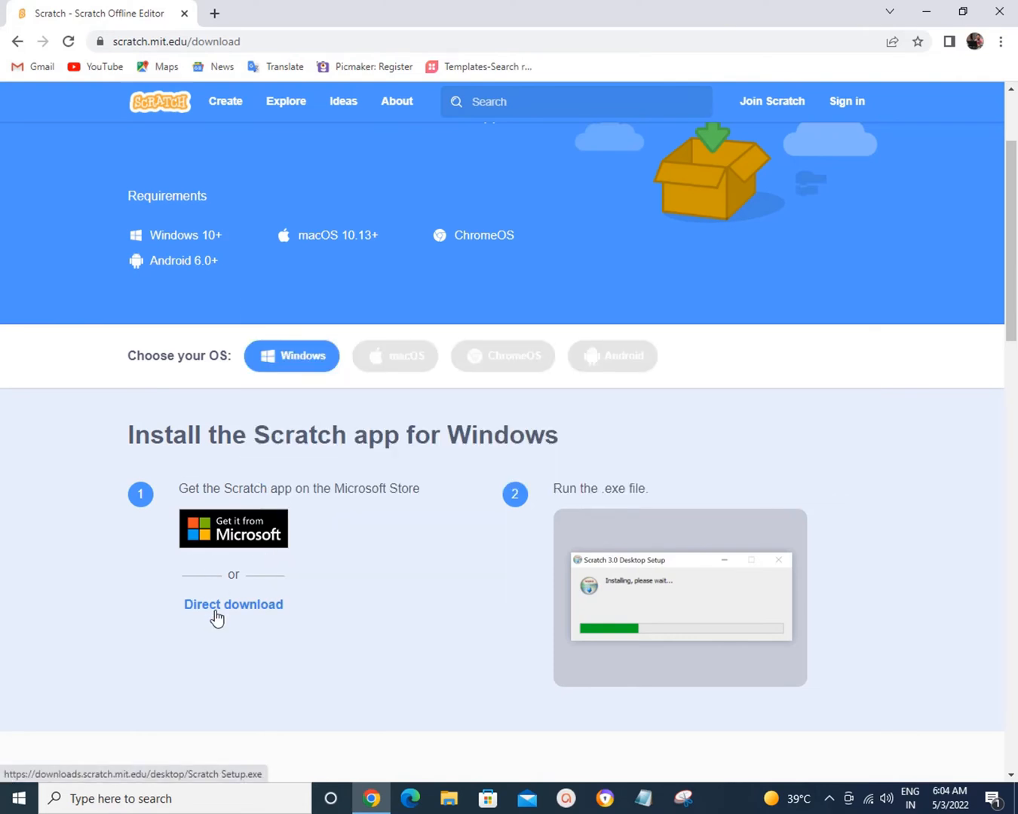
scroll("down", 3)
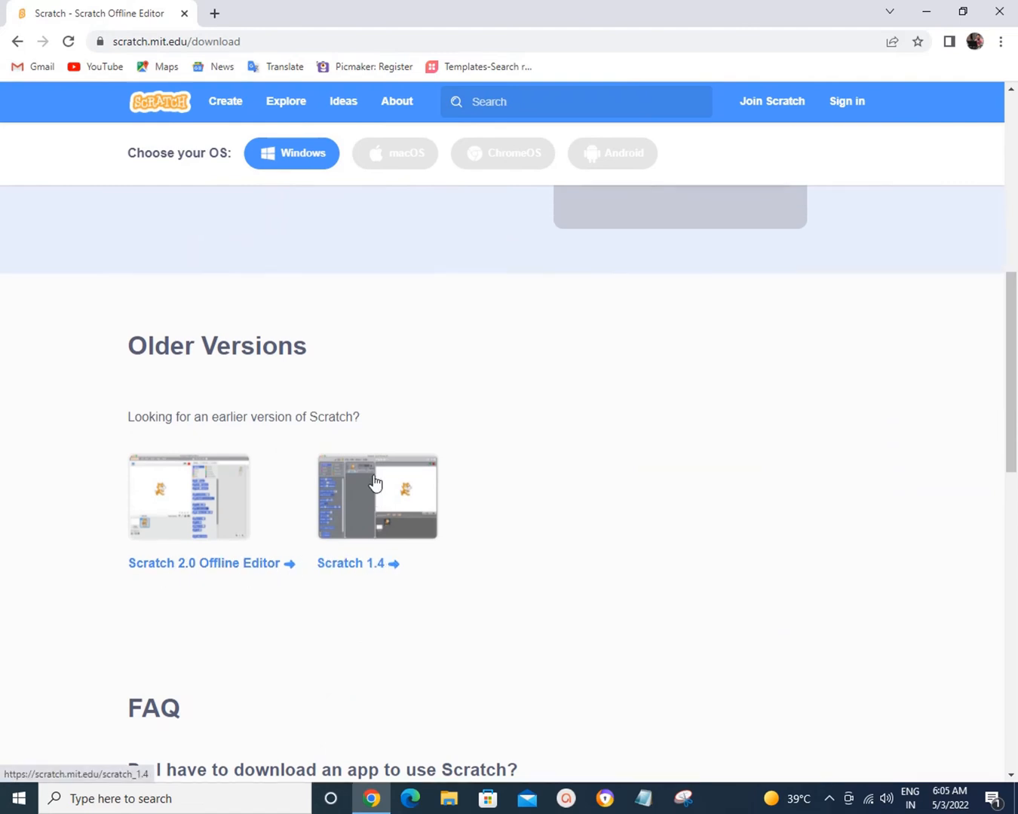
scroll("up", 3)
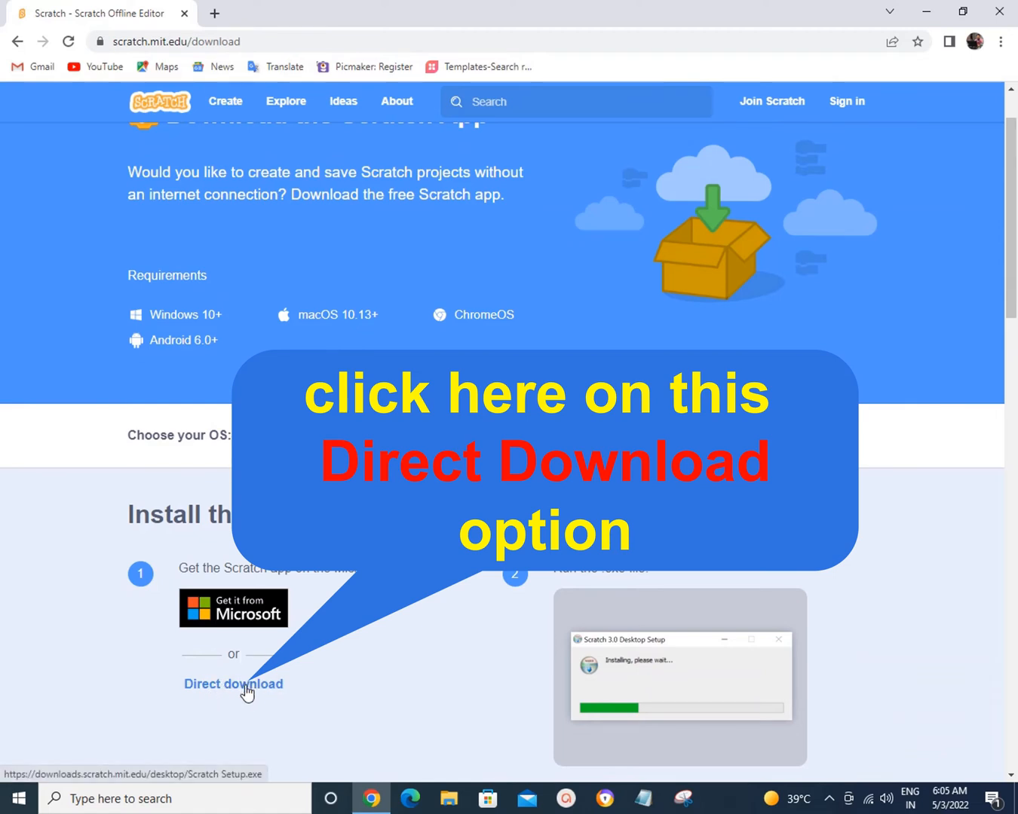
- Download the Scratch 3.29.1 Windows installer via Direct download and show it in Downloads
left_click(232, 685)
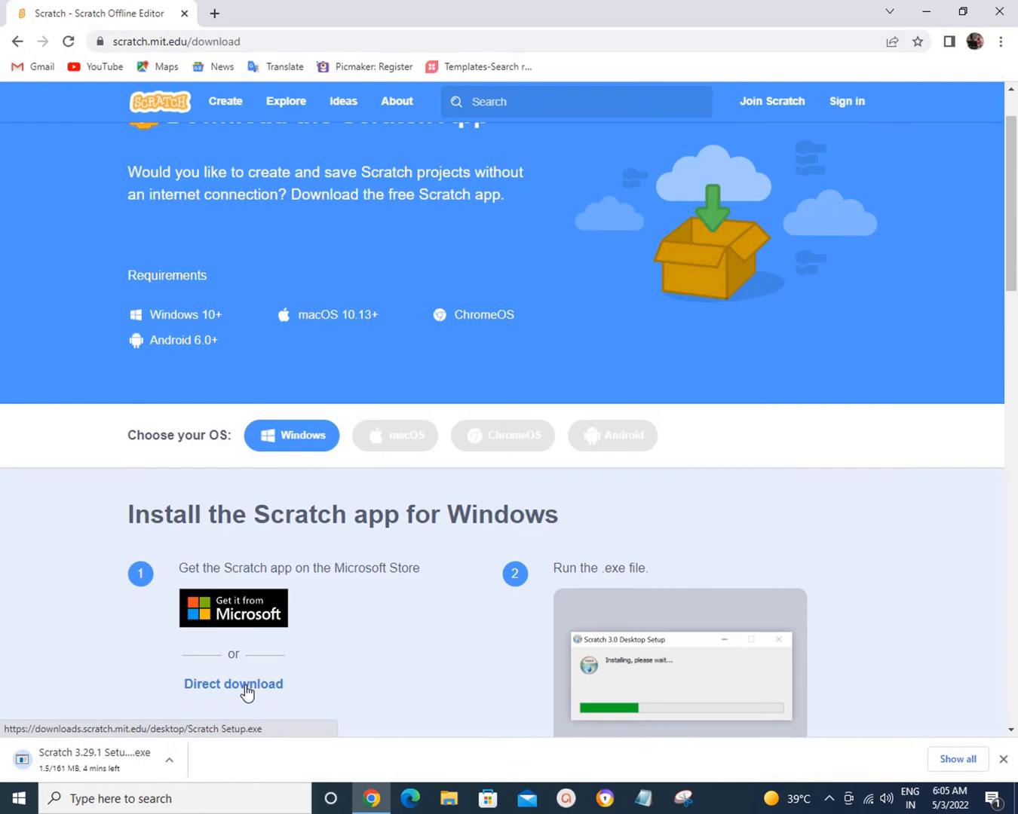
mouse_move(184, 706)
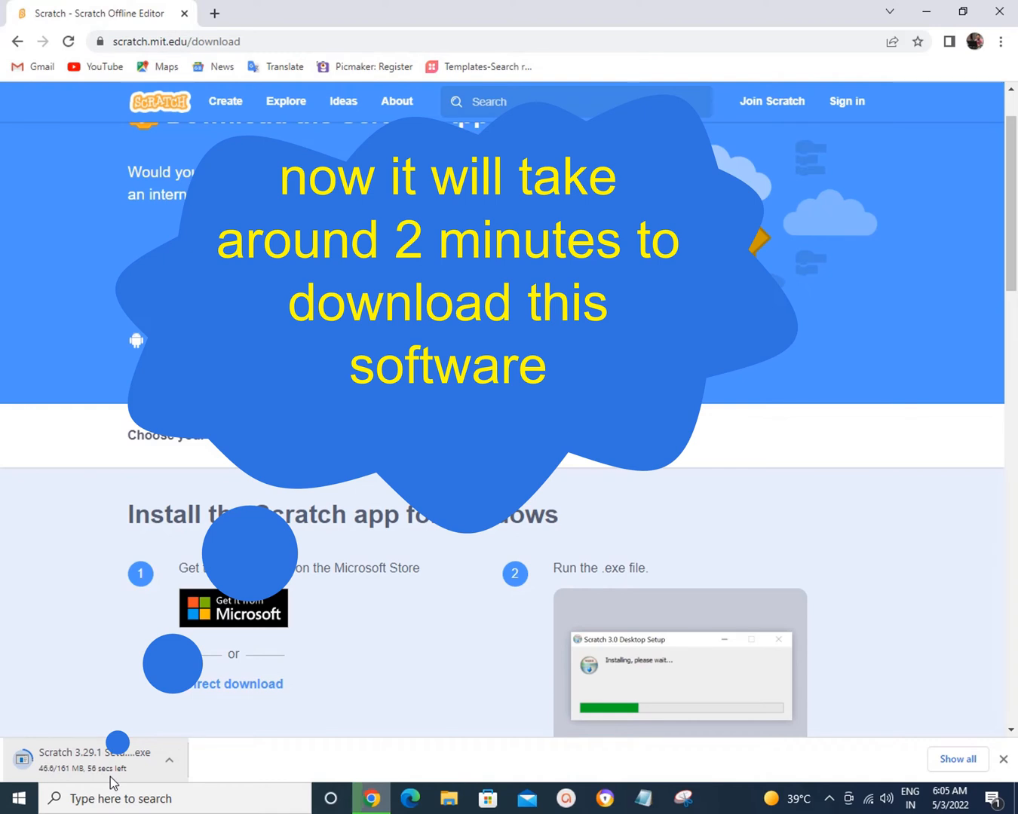
mouse_move(48, 781)
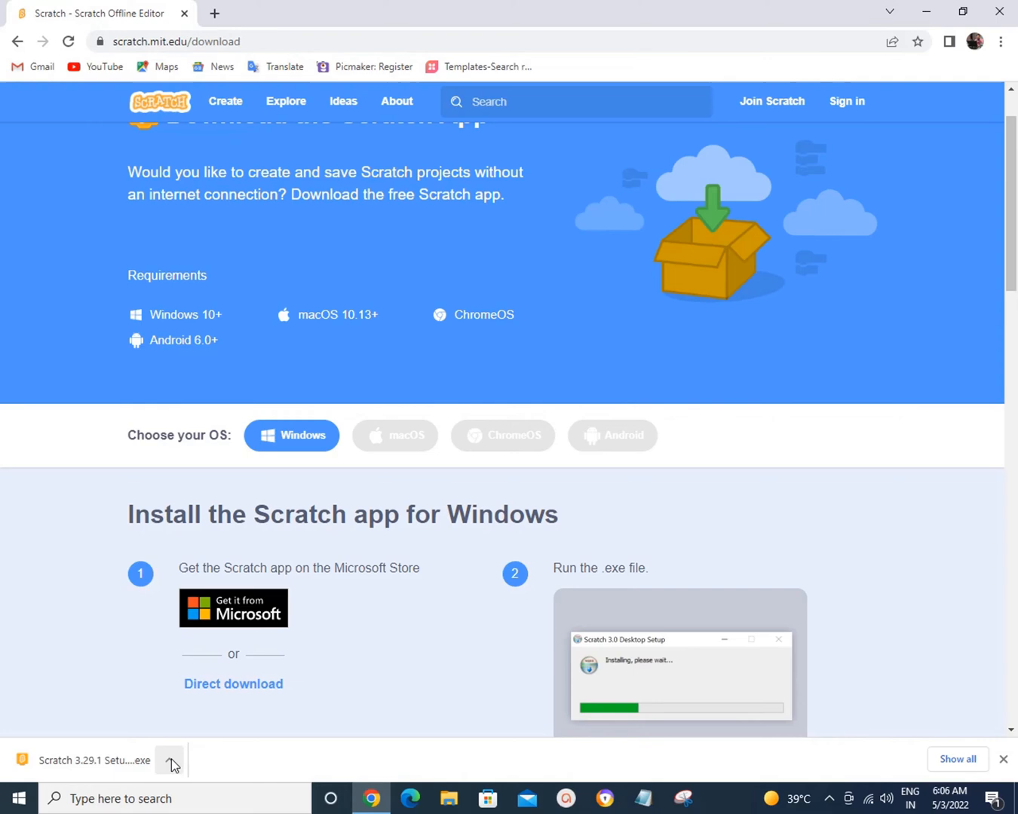
left_click(171, 760)
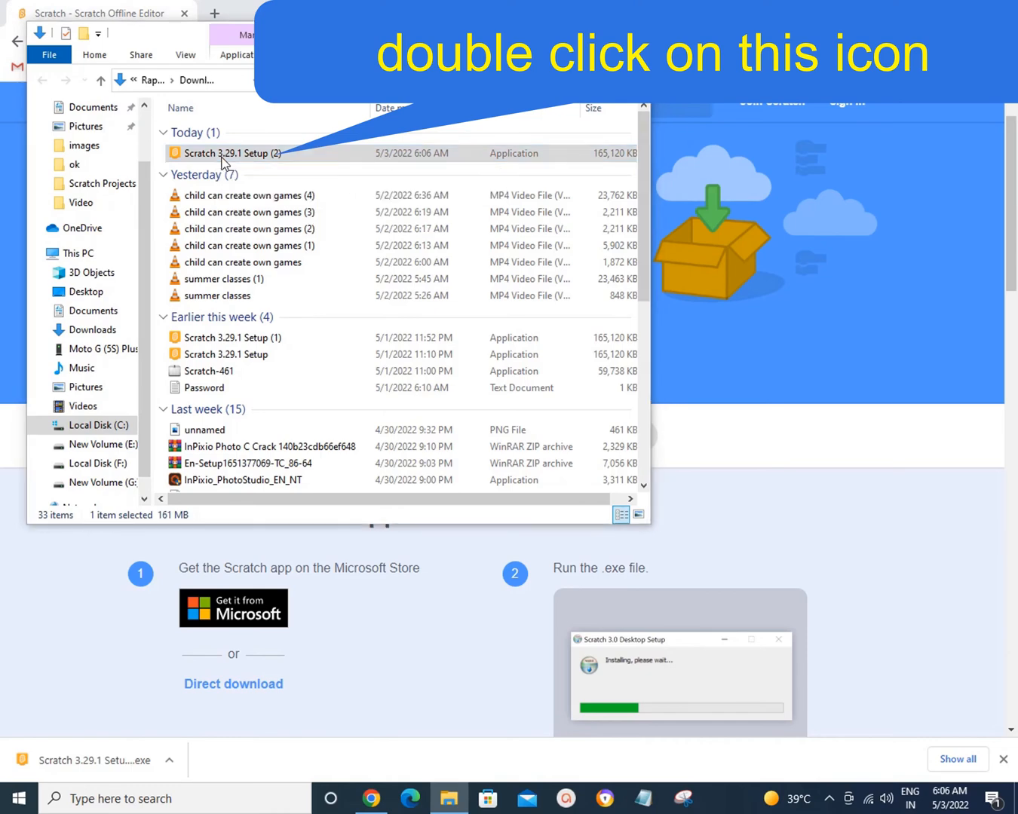
- Run Scratch 3.29.1 Setup, install 'Only for me' and finish with 'Run Scratch 3' checked
double_click(232, 154)
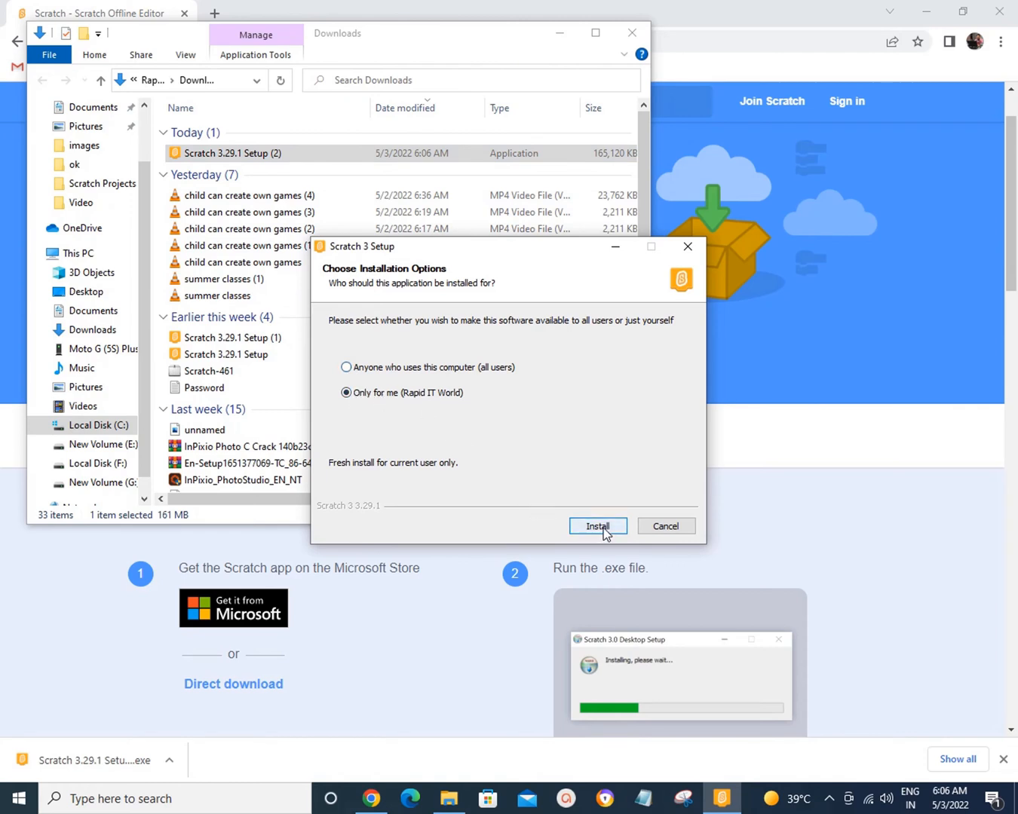
left_click(597, 524)
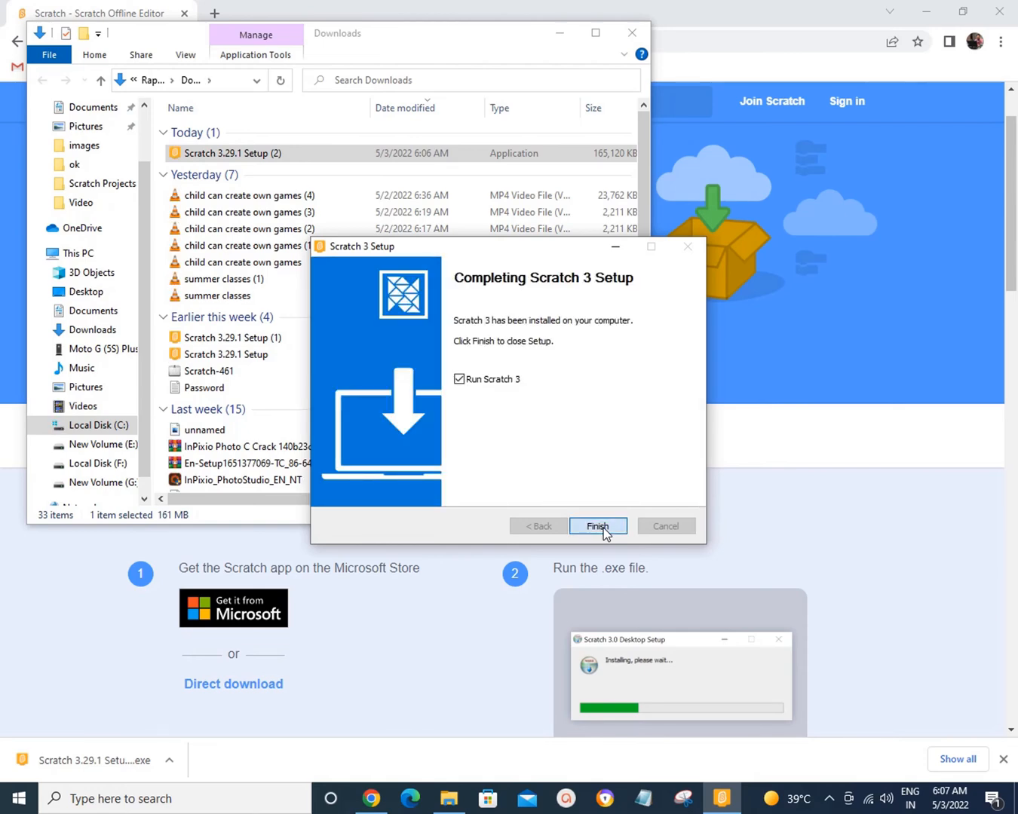
left_click(597, 525)
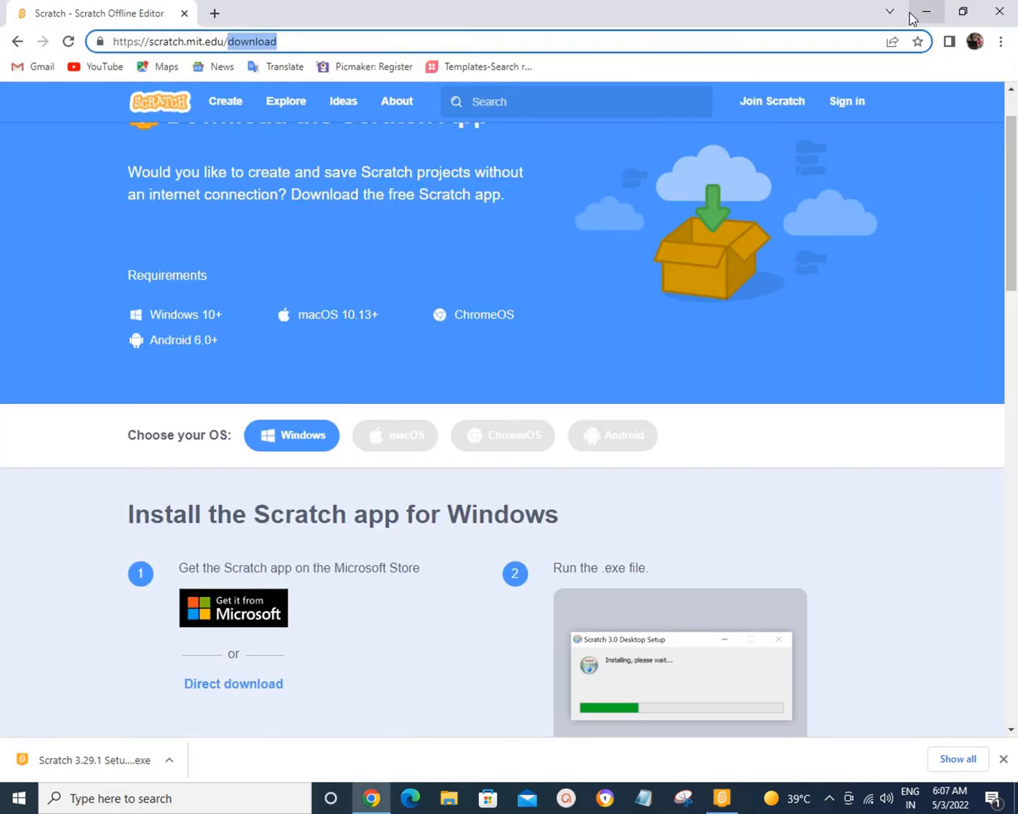
- Minimize Chrome and maximize the Scratch 3 window showing the blank project with the cat sprite
left_click(721, 798)
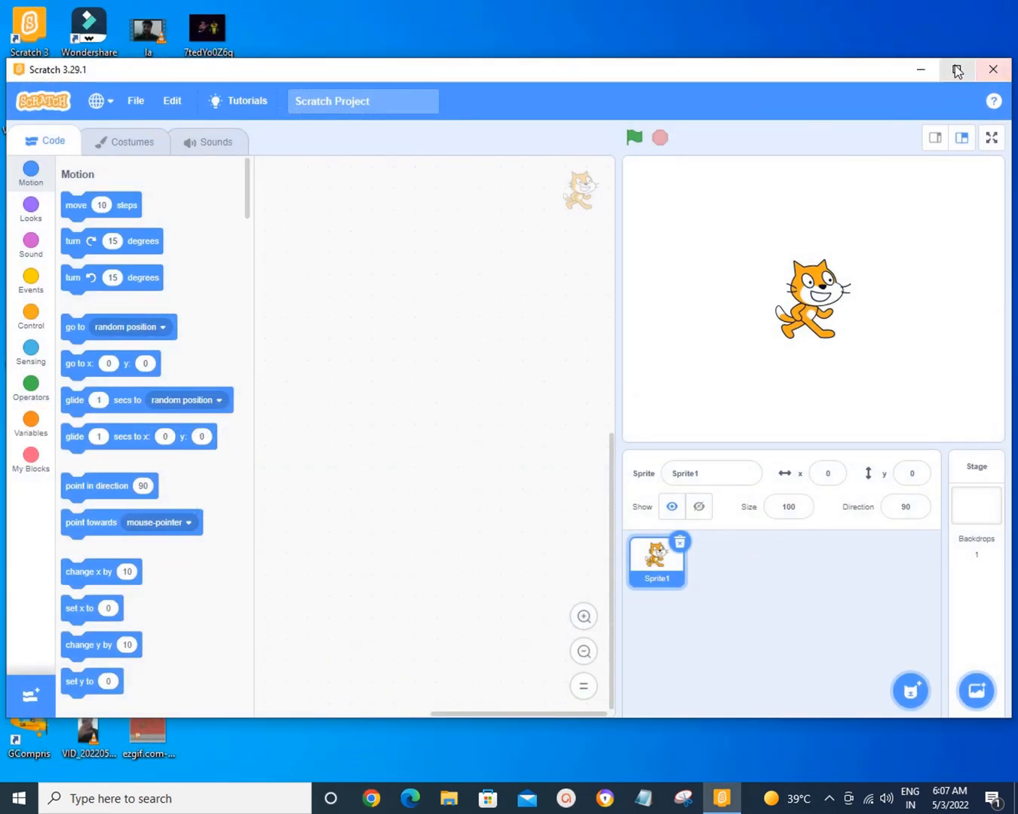
left_click(955, 69)
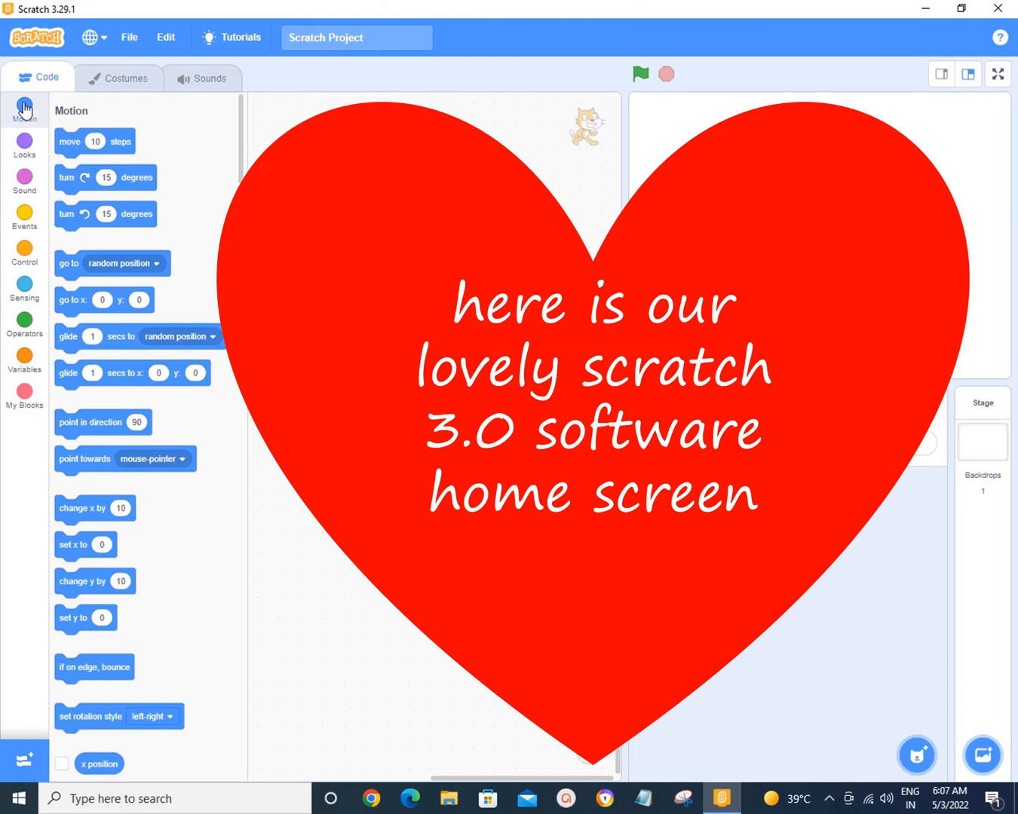
mouse_move(16, 350)
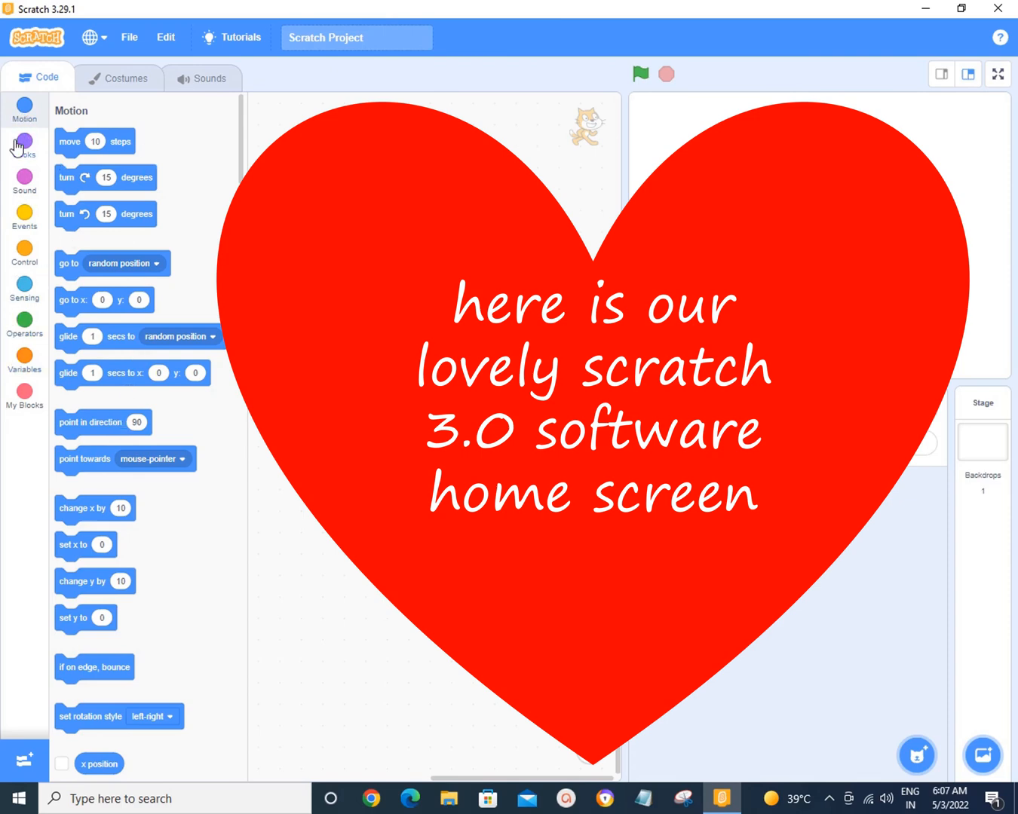
- Browse the Looks, Control, Sensing and Variables block categories in the palette
left_click(24, 143)
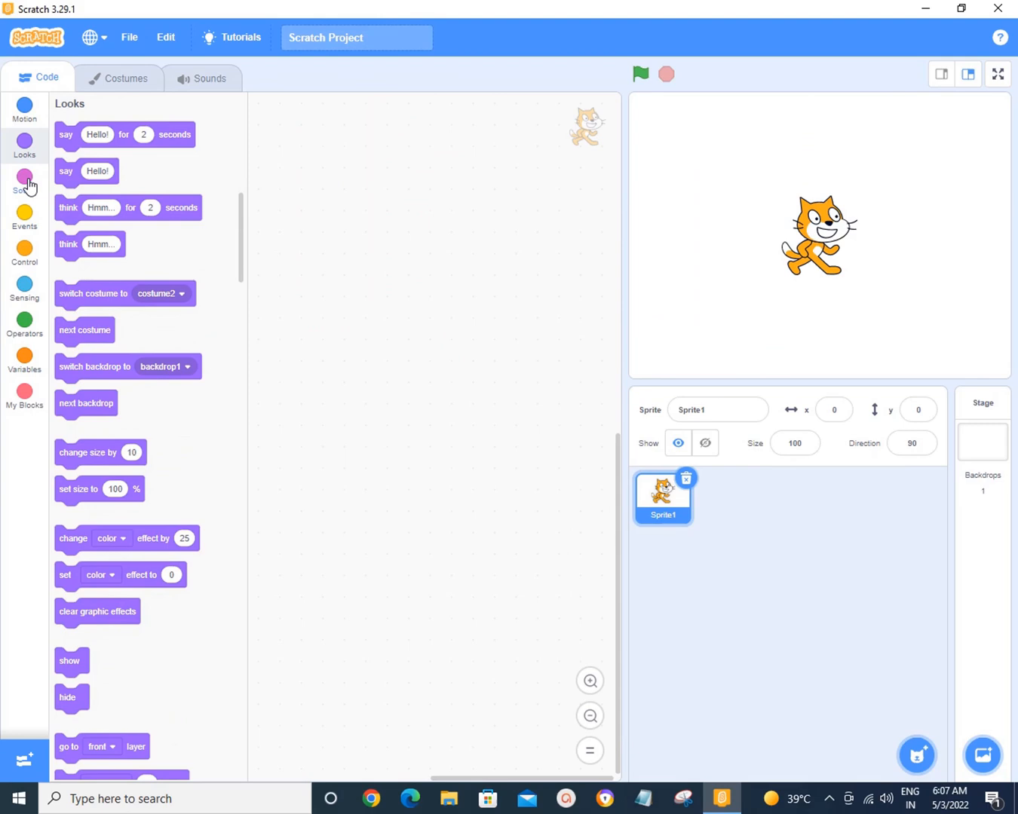
left_click(25, 253)
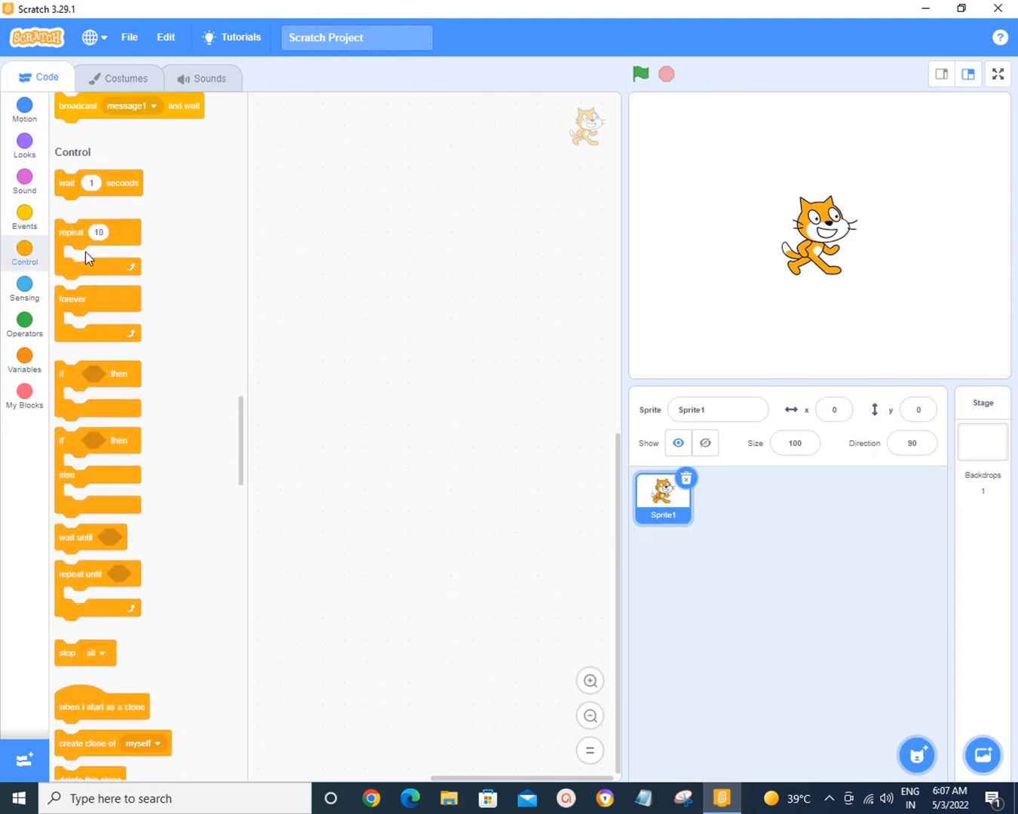
left_click(24, 284)
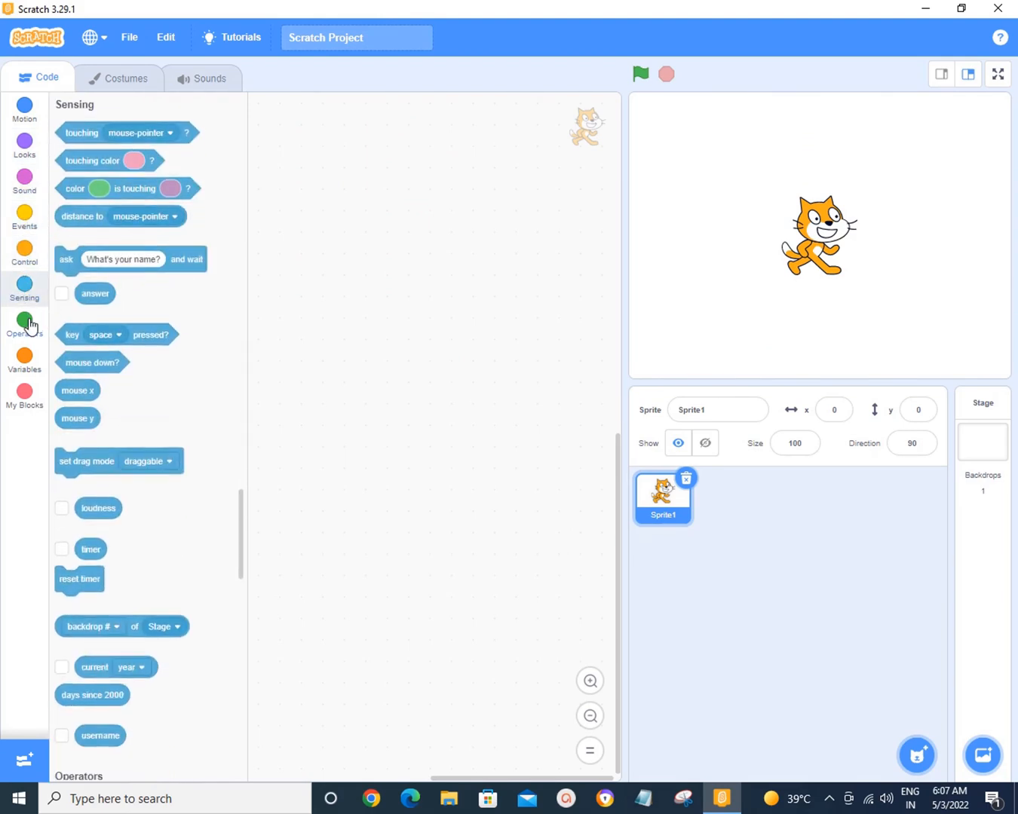
left_click(24, 360)
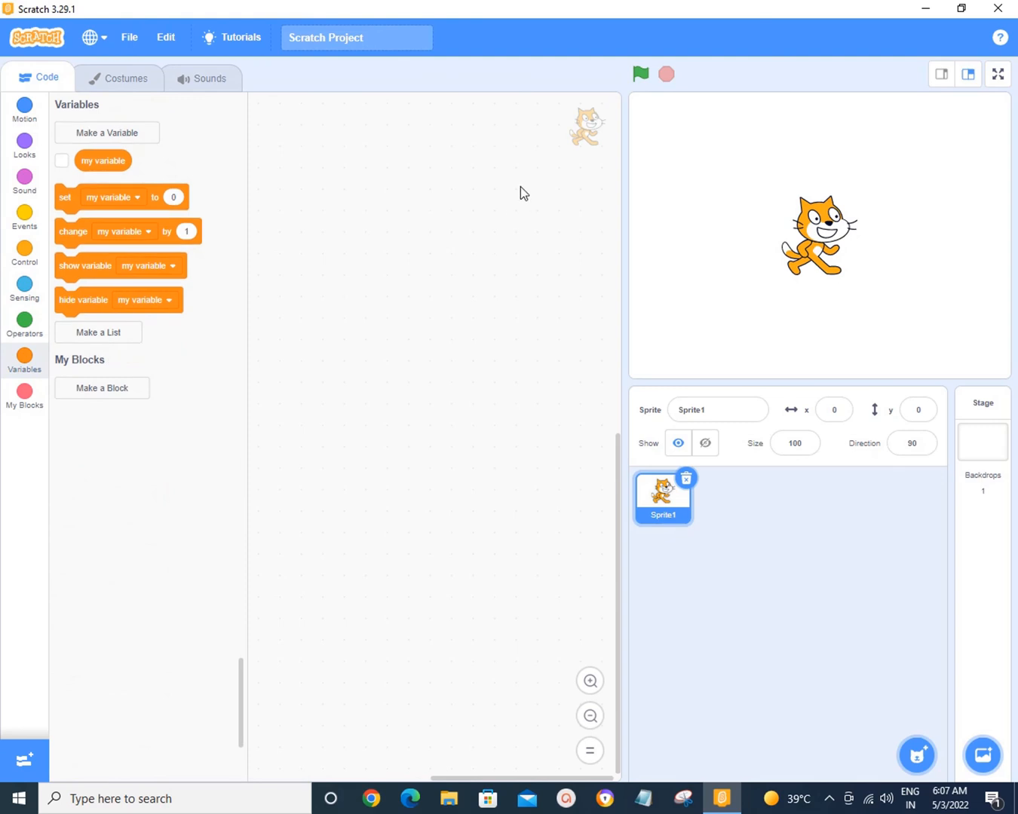
mouse_move(455, 373)
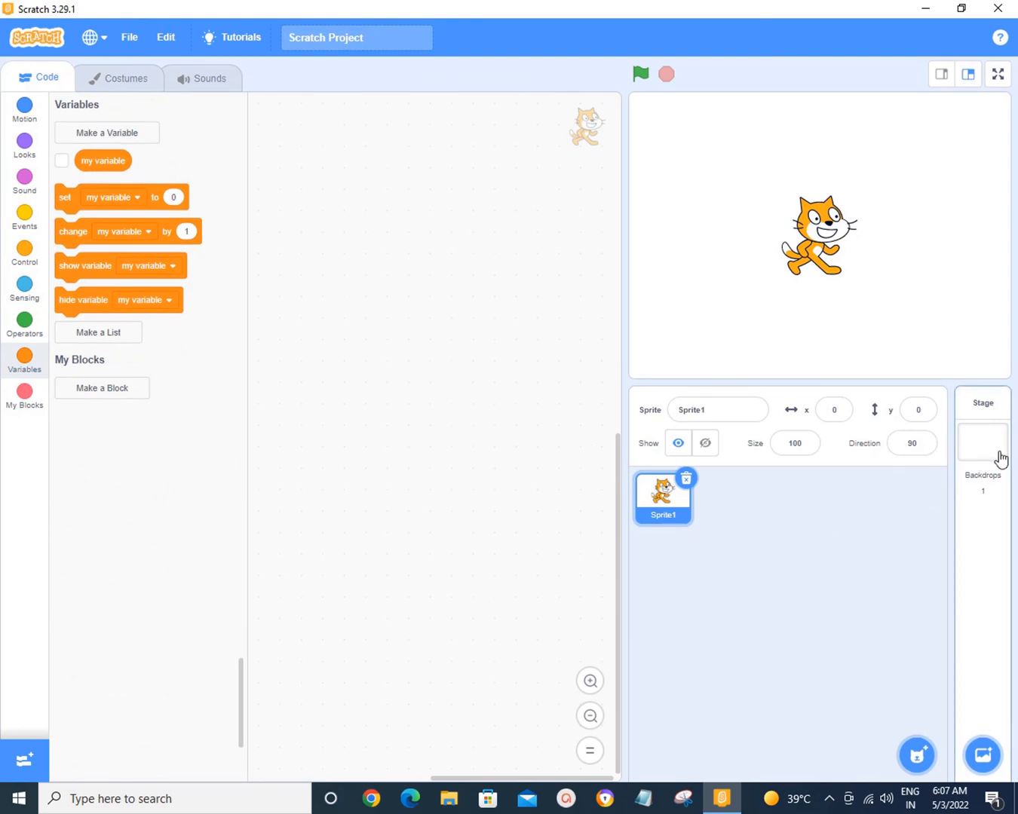
mouse_move(872, 159)
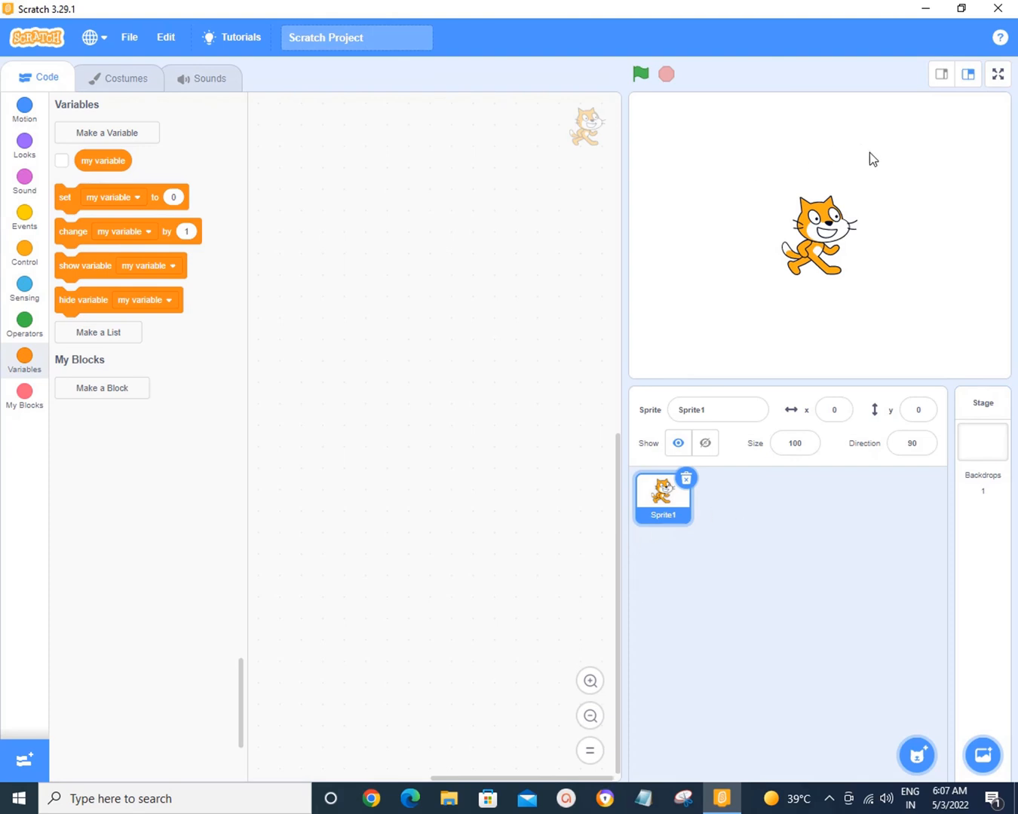
mouse_move(733, 461)
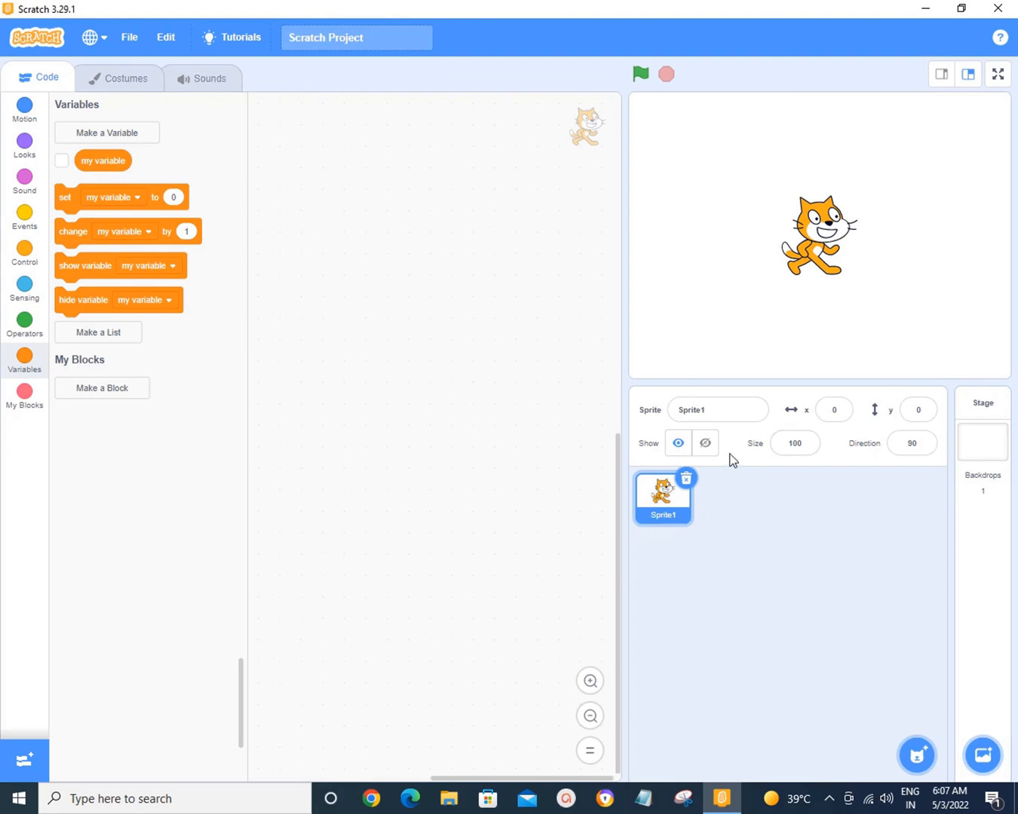